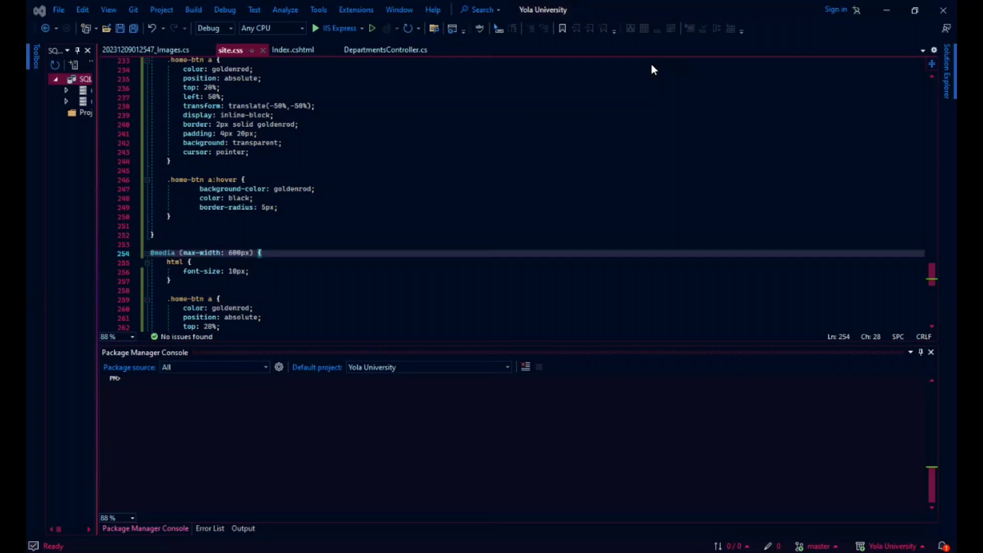
pyautogui.moveTo(639, 130)
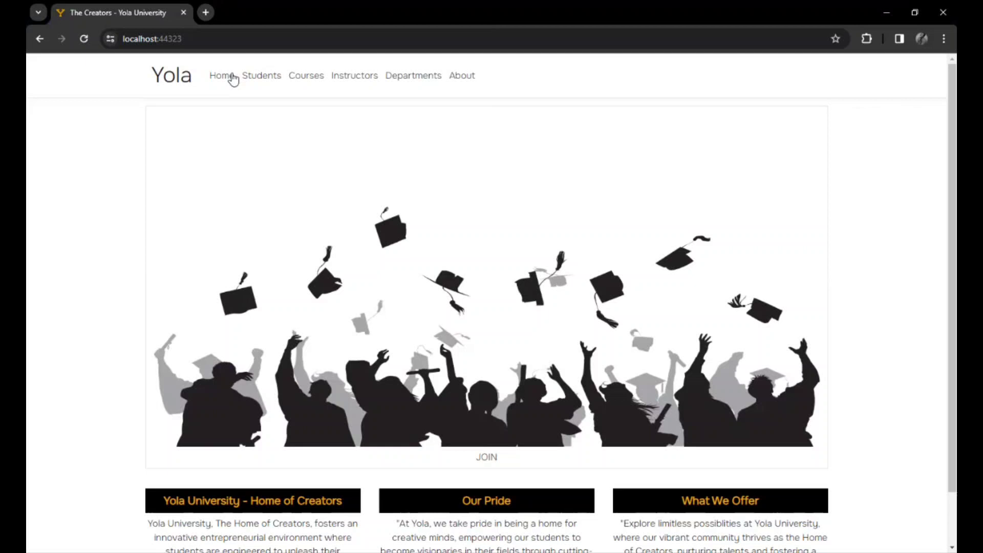
pyautogui.moveTo(515, 148)
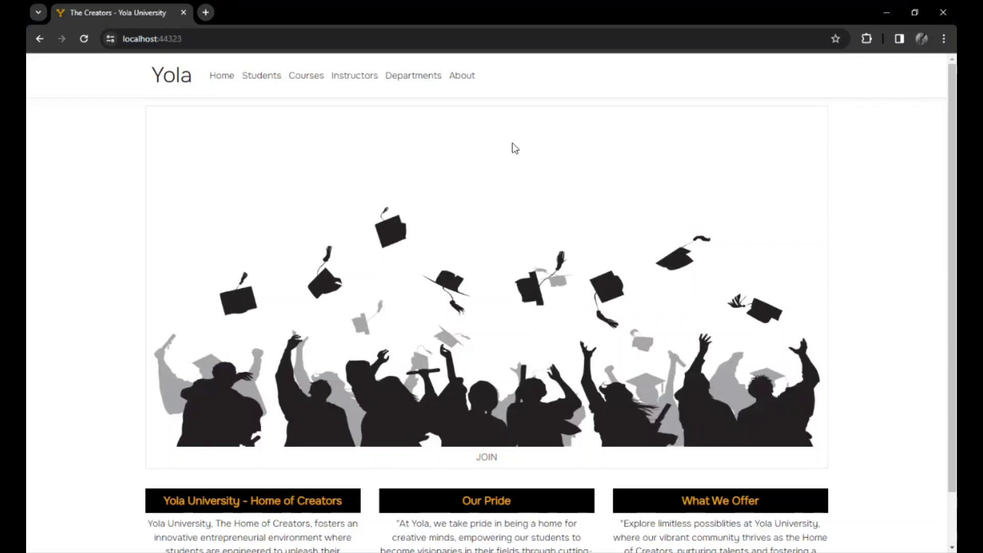
pyautogui.moveTo(590, 313)
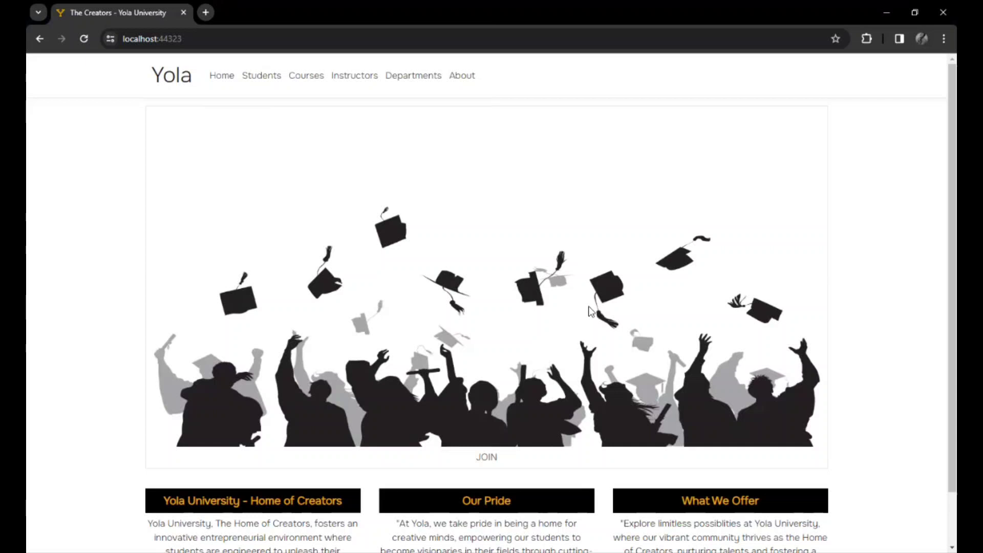
pyautogui.scroll(-3)
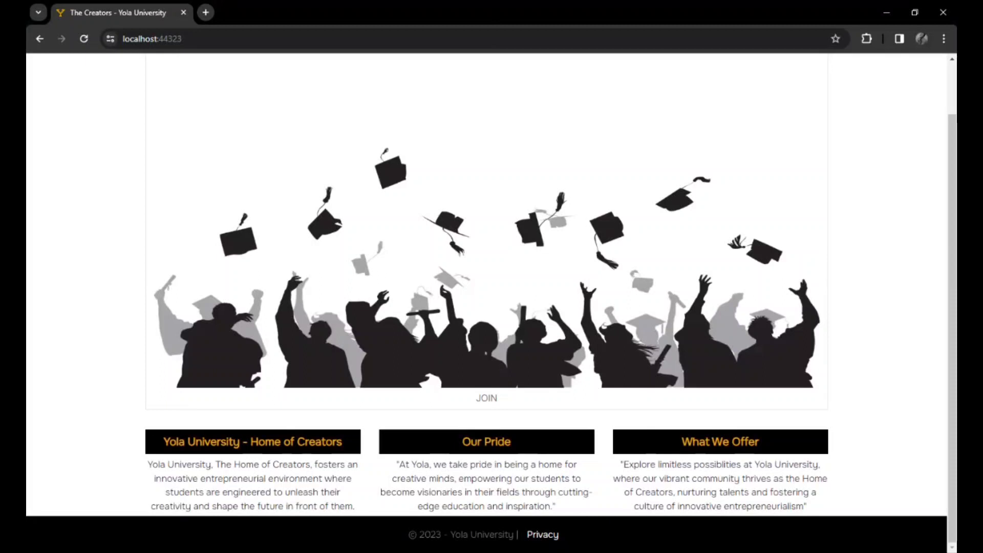
pyautogui.scroll(3)
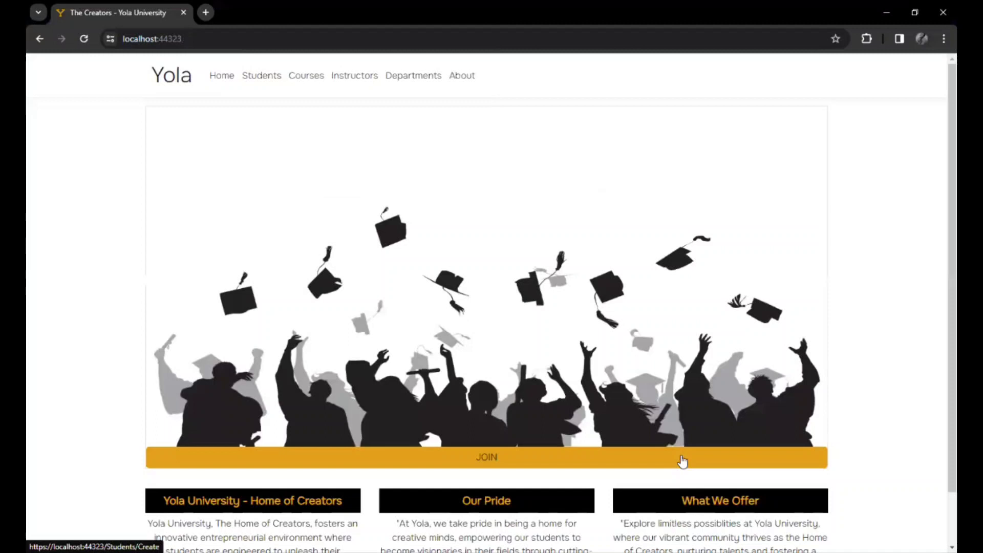
pyautogui.click(486, 457)
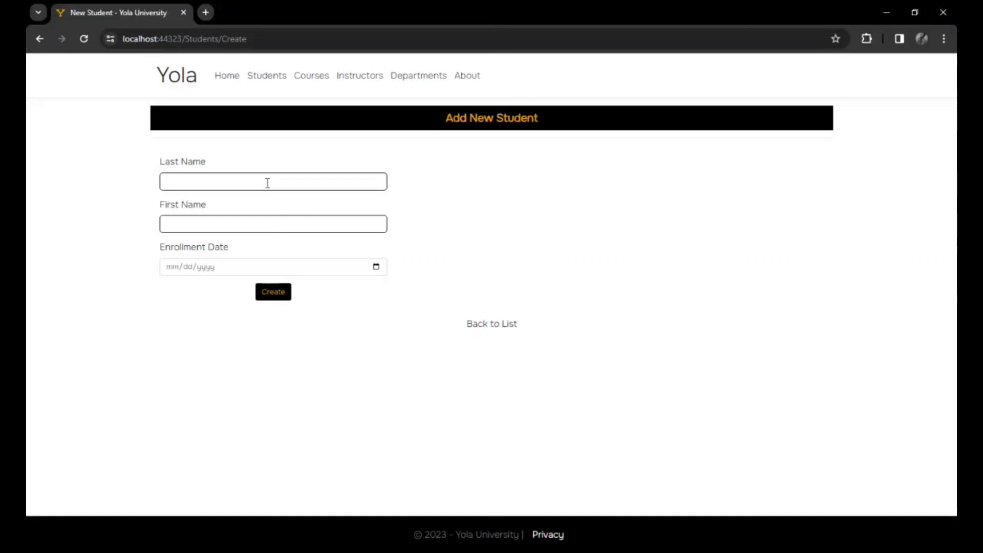
pyautogui.write('N')
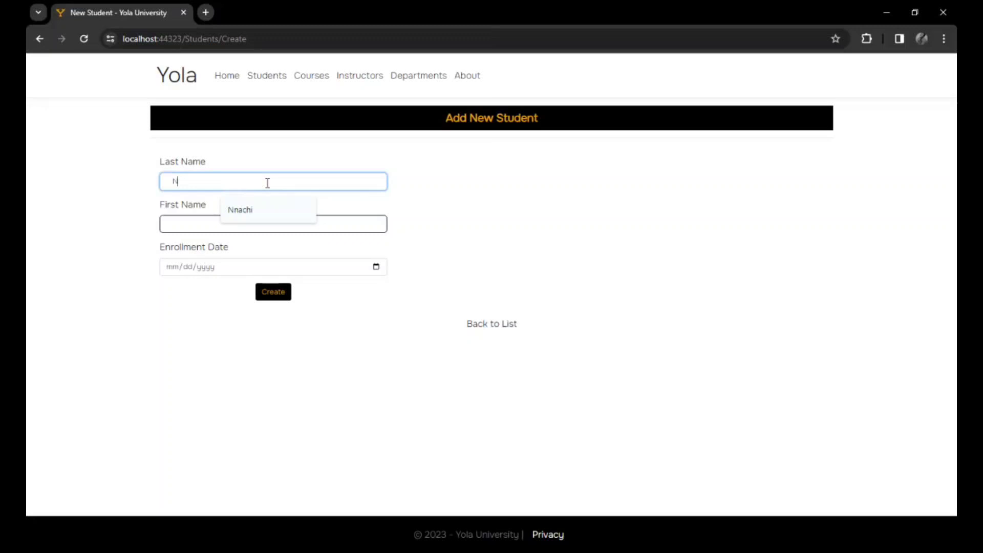
pyautogui.click(251, 266)
pyautogui.write('02/01/0200')
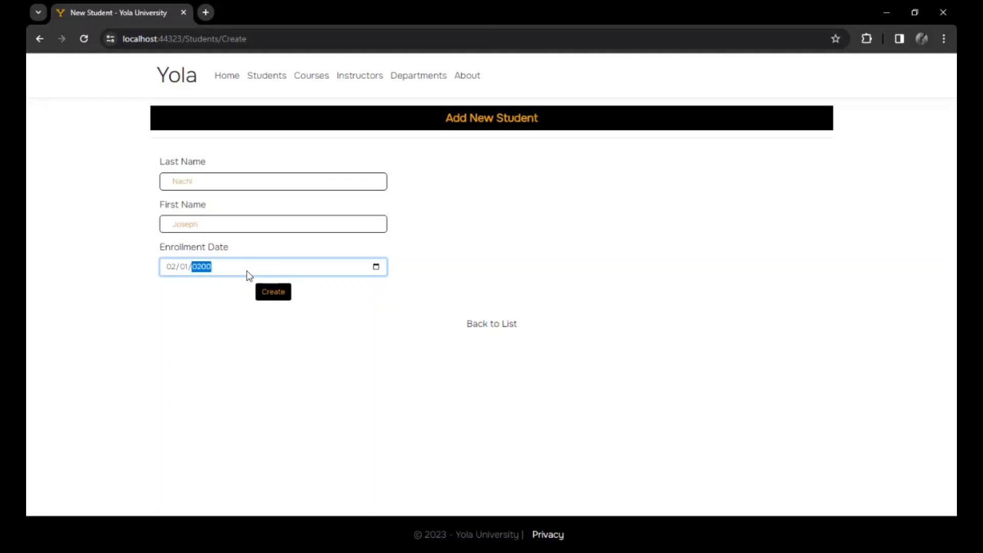
pyautogui.click(272, 292)
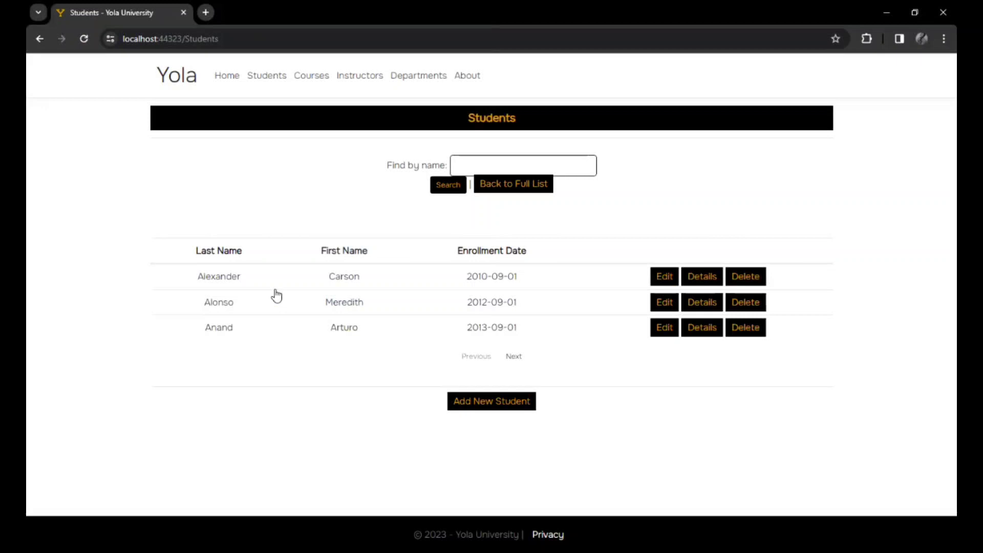
pyautogui.moveTo(326, 188)
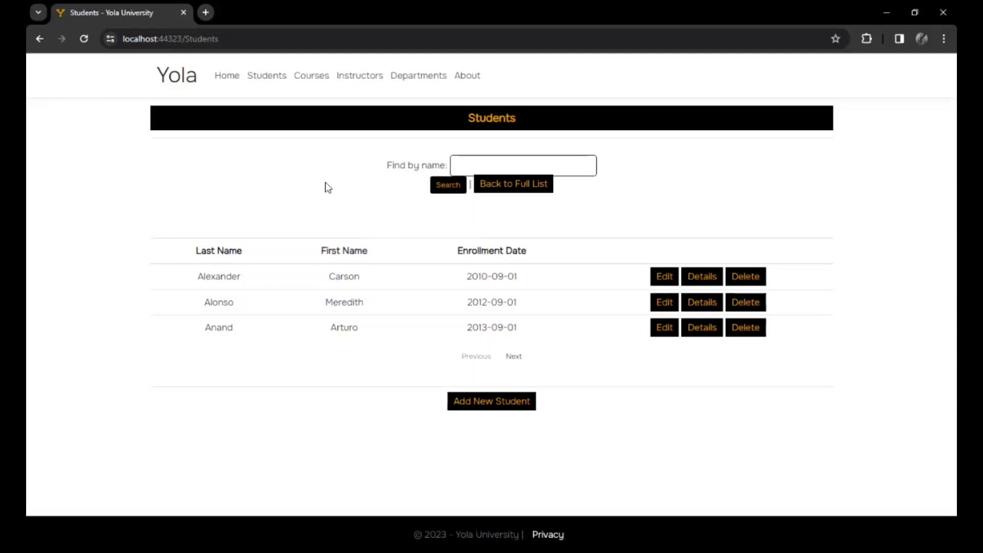
pyautogui.moveTo(263, 61)
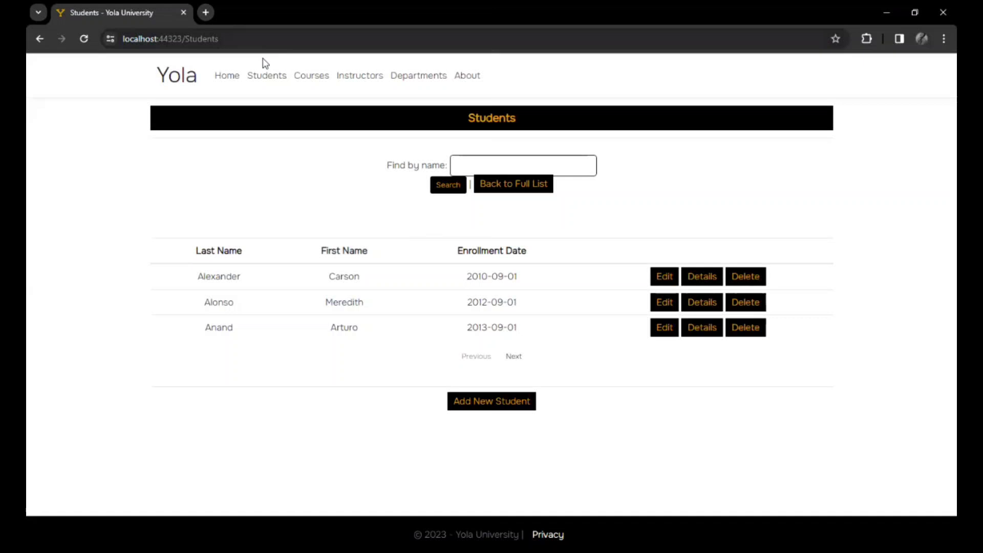
pyautogui.moveTo(432, 223)
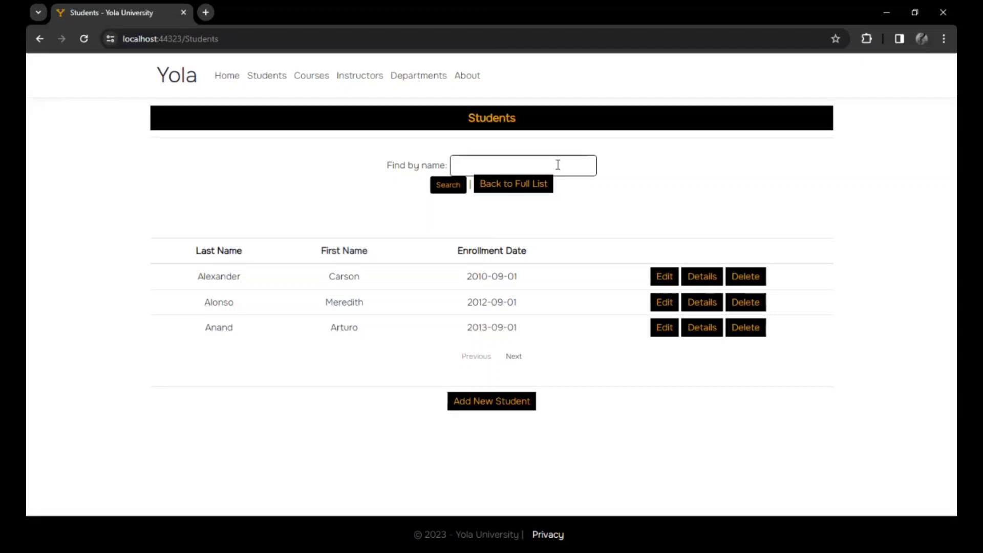
pyautogui.moveTo(681, 185)
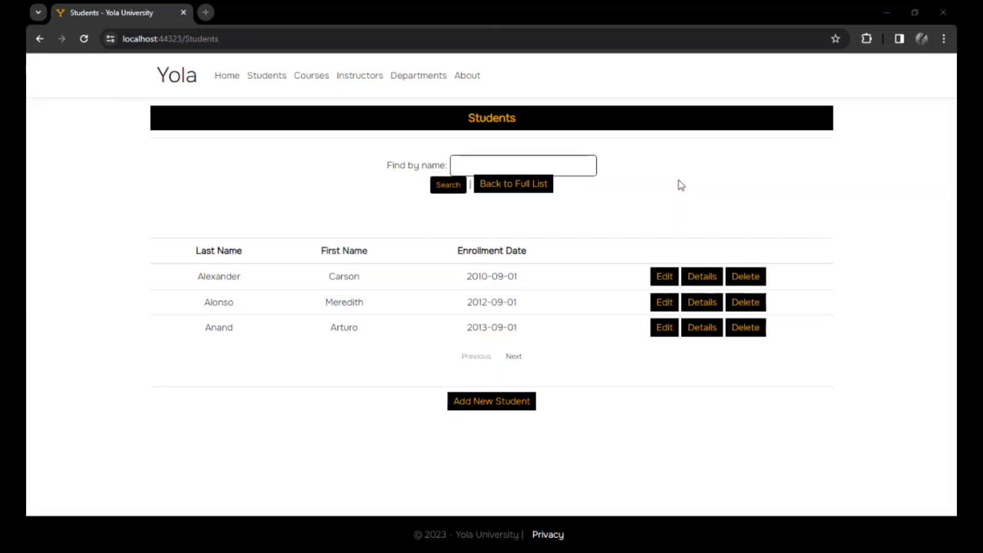
pyautogui.click(447, 184)
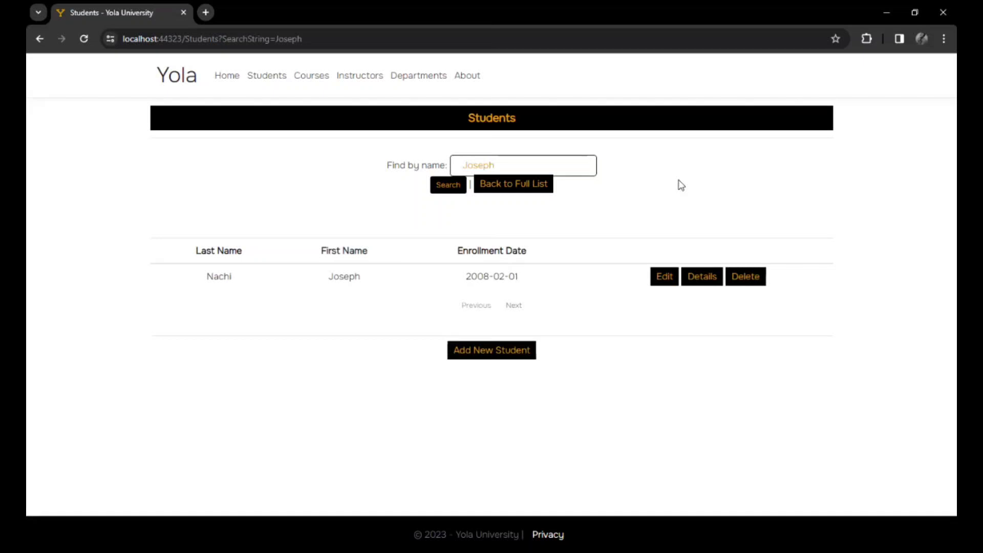
pyautogui.click(664, 275)
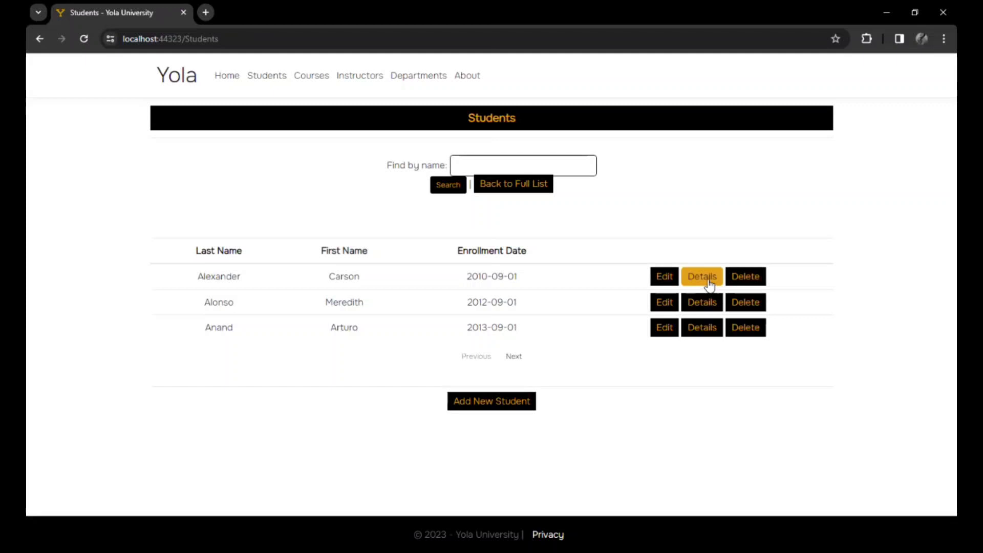
pyautogui.click(701, 276)
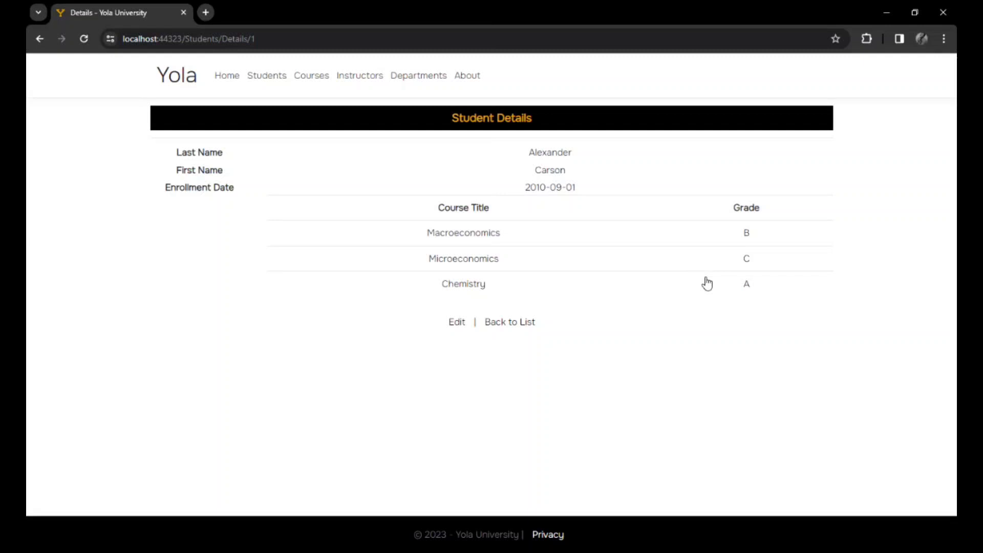
pyautogui.moveTo(715, 185)
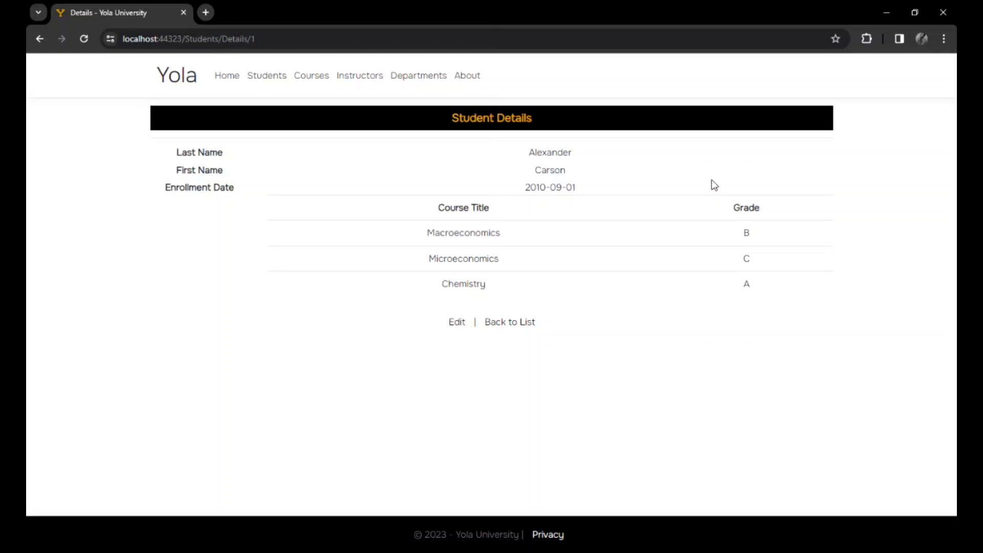
pyautogui.click(509, 322)
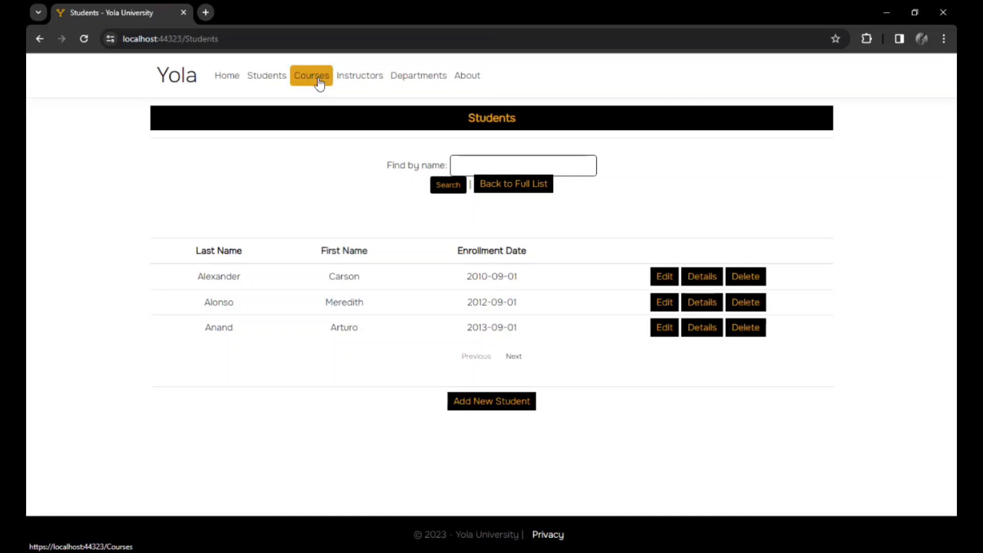
# Step: Review the Calculus course details, then delete the Chemistry (1050) course from the Courses list
pyautogui.click(311, 75)
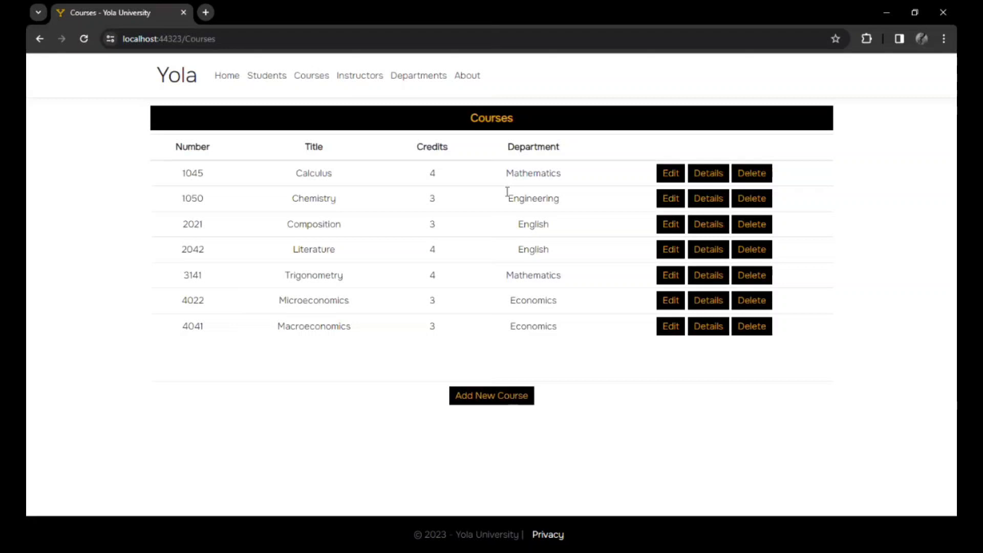
pyautogui.click(670, 173)
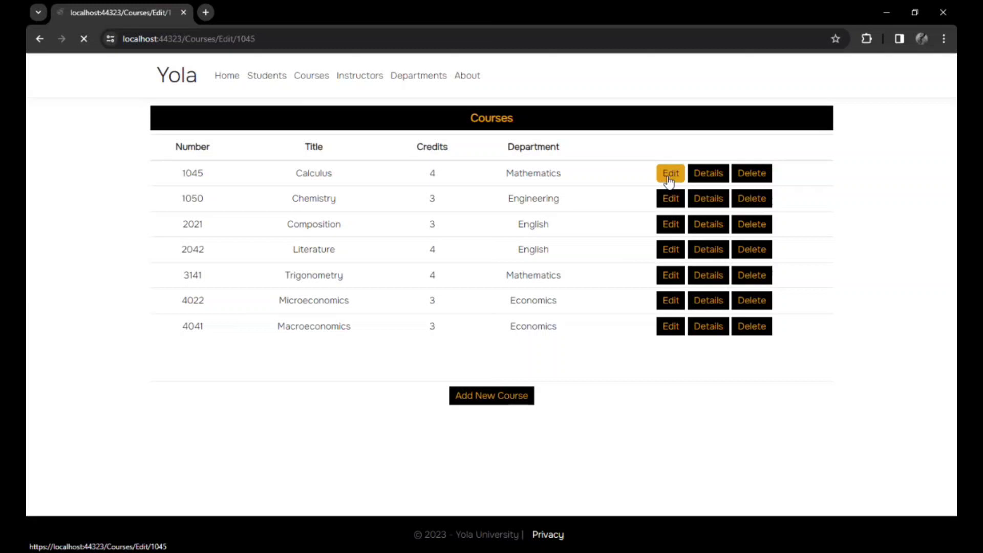
pyautogui.click(708, 173)
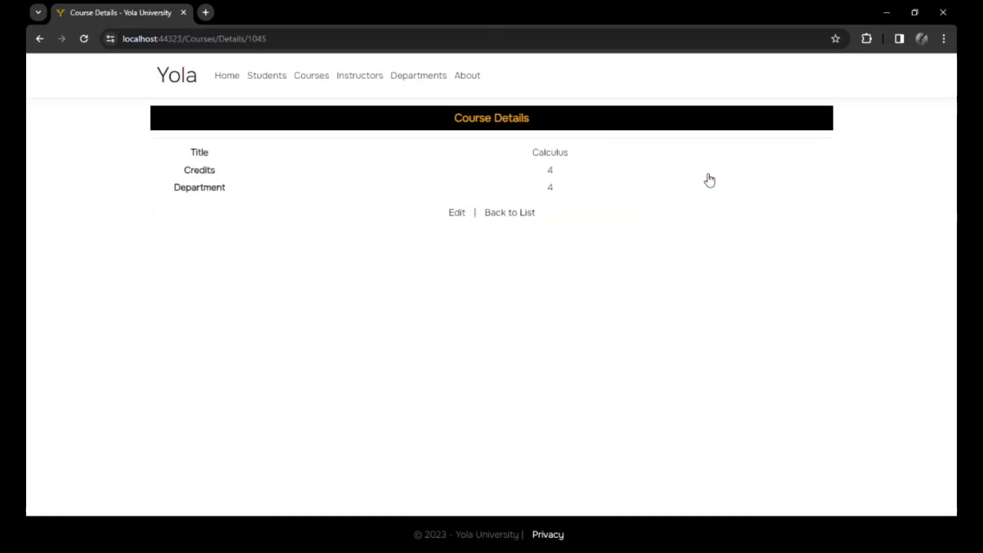
pyautogui.click(509, 213)
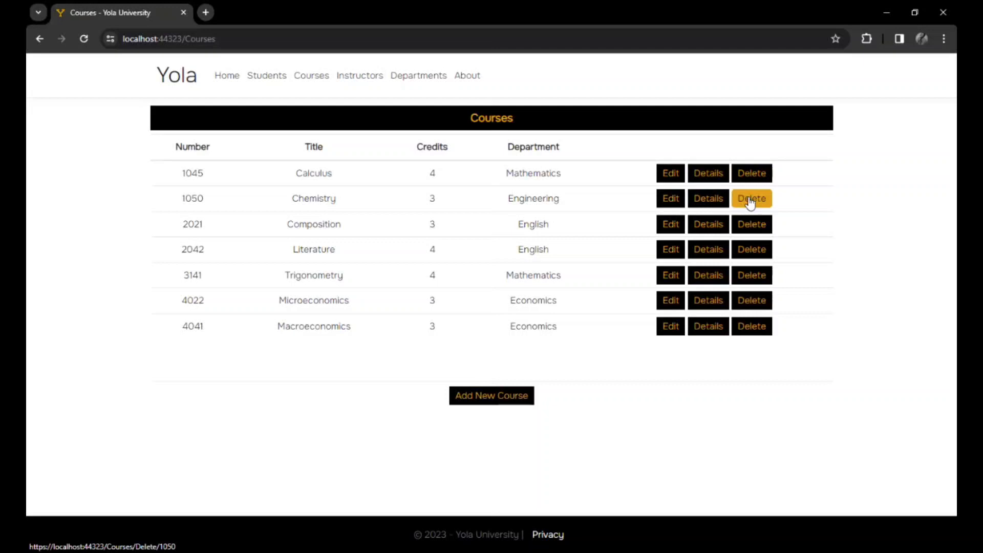
pyautogui.click(751, 198)
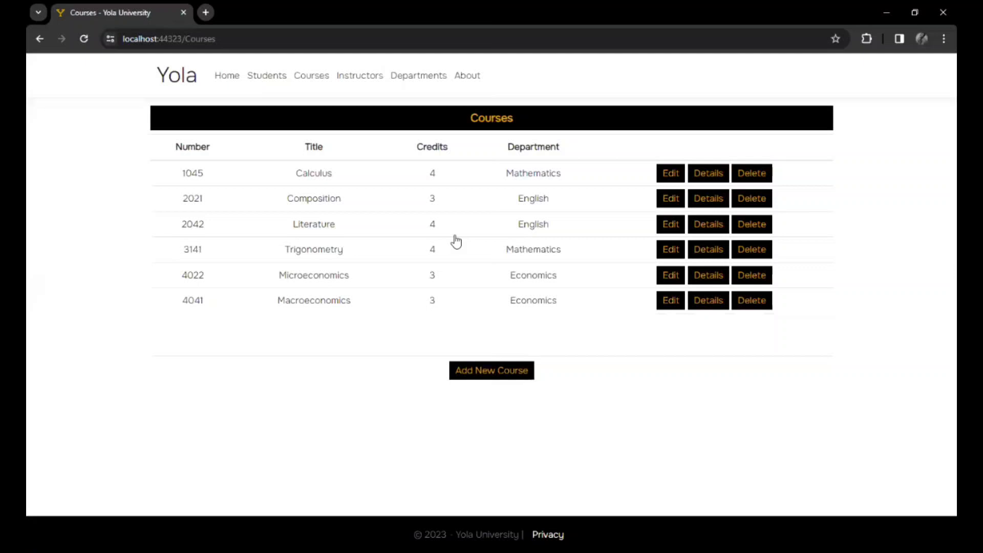
# Step: Create course 223 'Greate' with 4 credits in the Engineering department
pyautogui.click(491, 370)
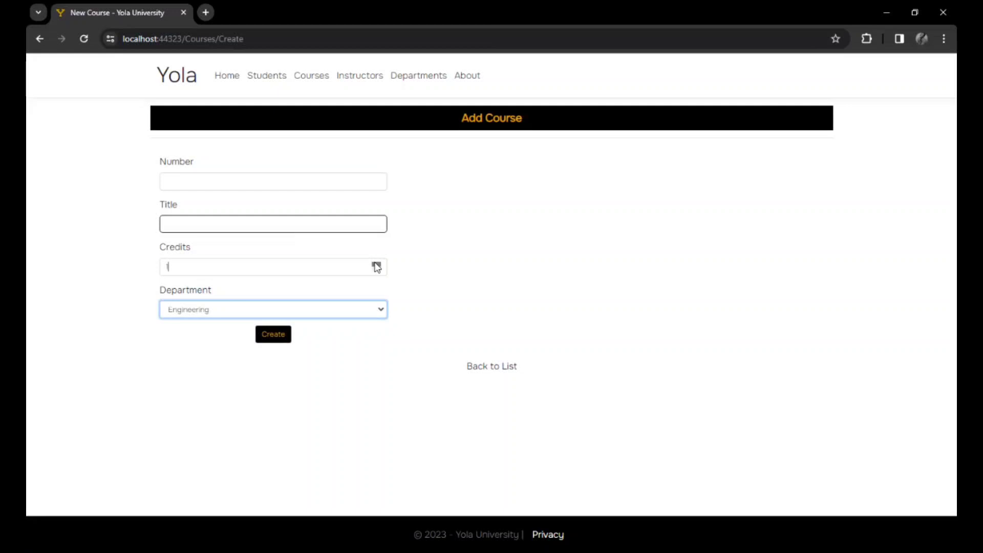
pyautogui.click(273, 224)
pyautogui.write('0223')
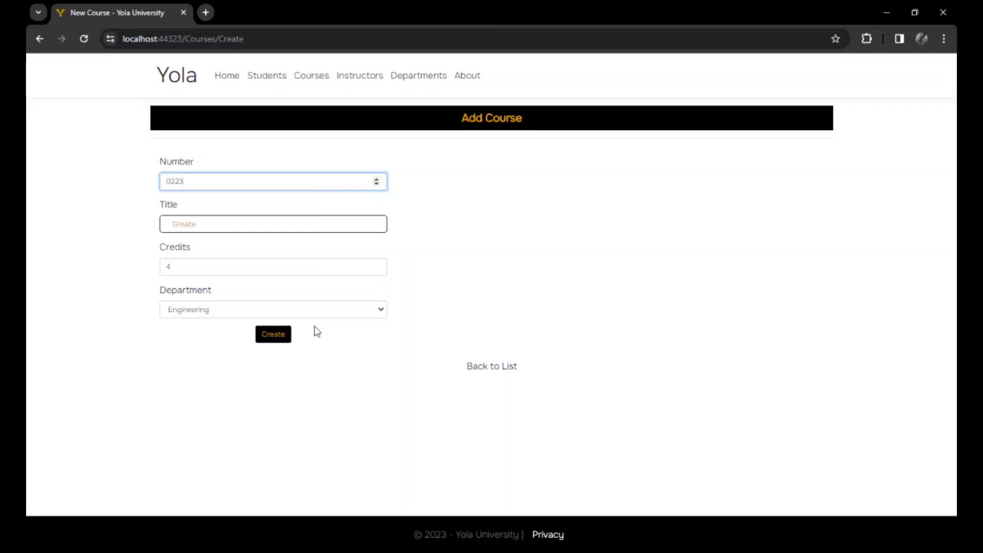
pyautogui.click(272, 334)
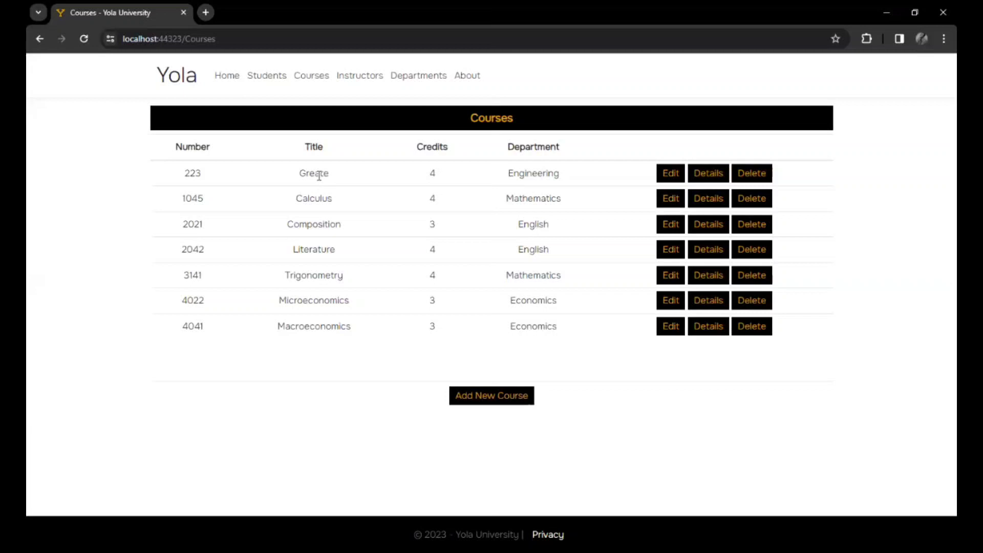
pyautogui.click(360, 75)
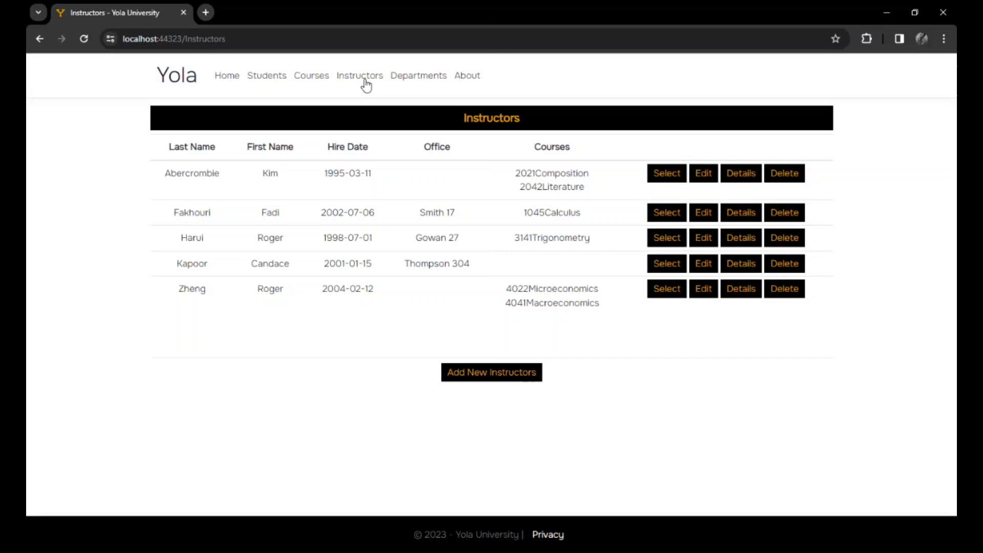
# Step: Open and leave the 1995-hired instructor Abercrombie's edit form, then select him to list his courses
pyautogui.click(703, 173)
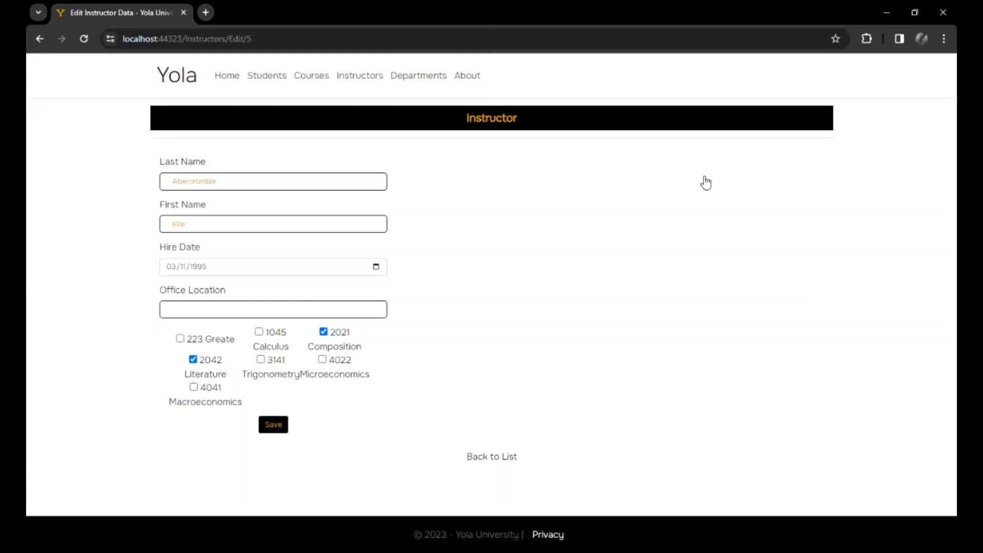
pyautogui.click(491, 457)
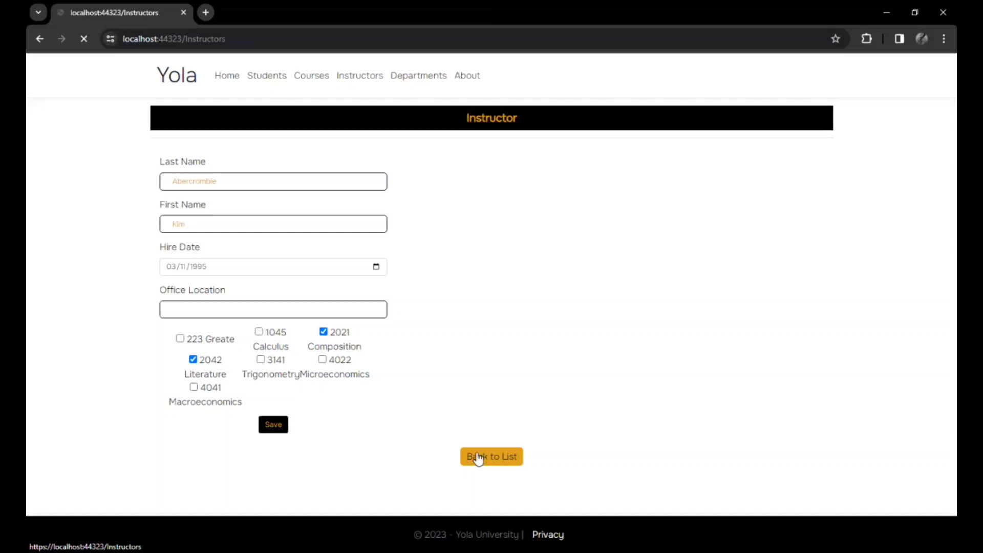
pyautogui.click(491, 456)
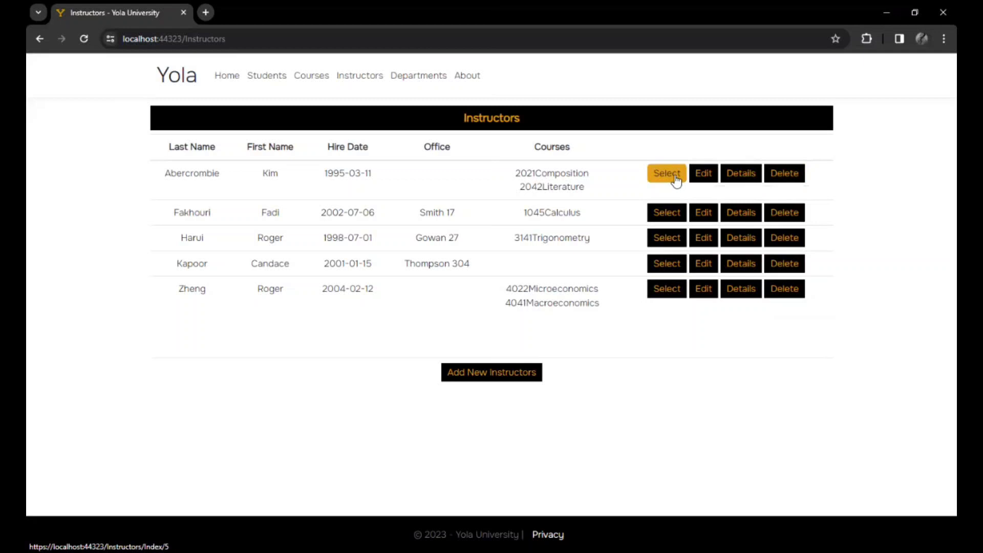
pyautogui.click(666, 173)
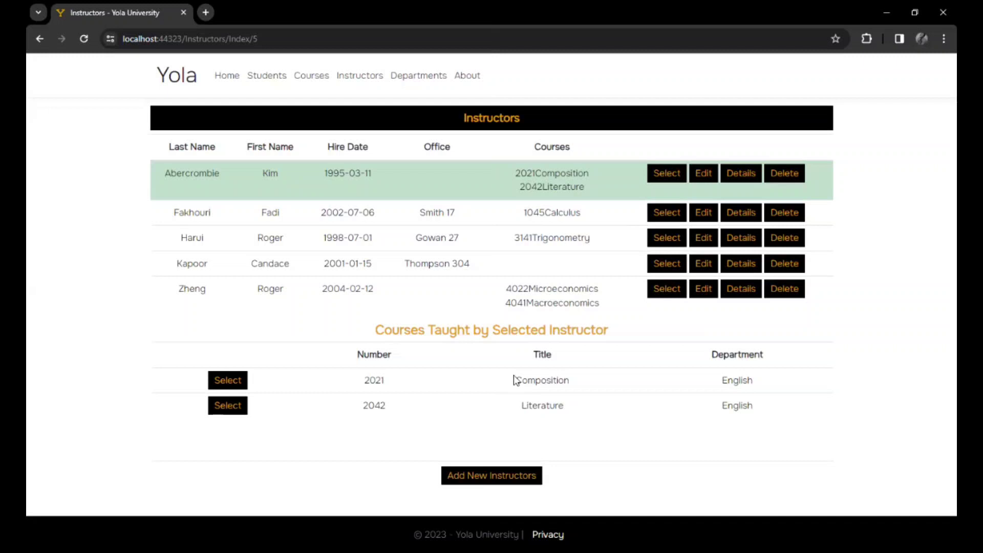
# Step: Show the students enrolled in Composition and then Literature, then go to Departments
pyautogui.click(227, 380)
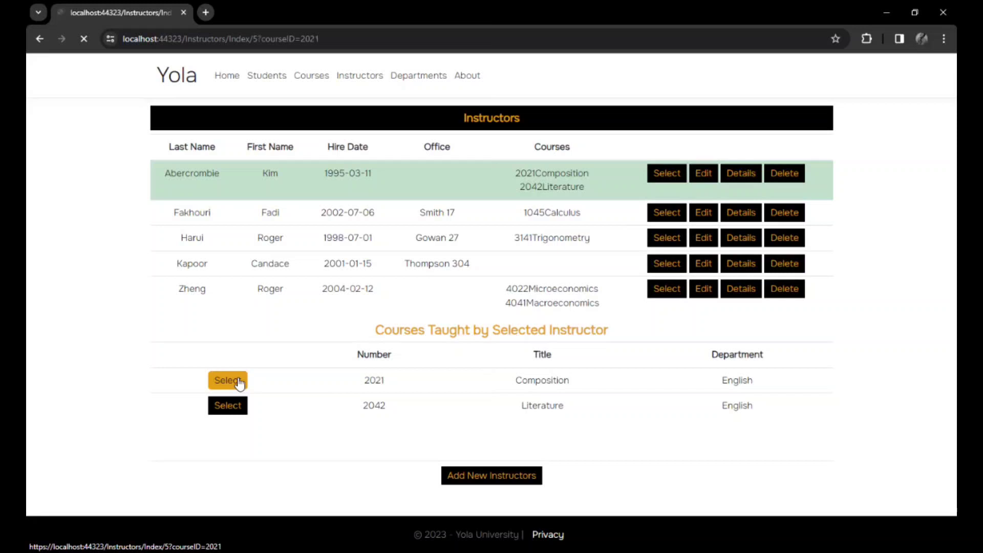
pyautogui.click(228, 380)
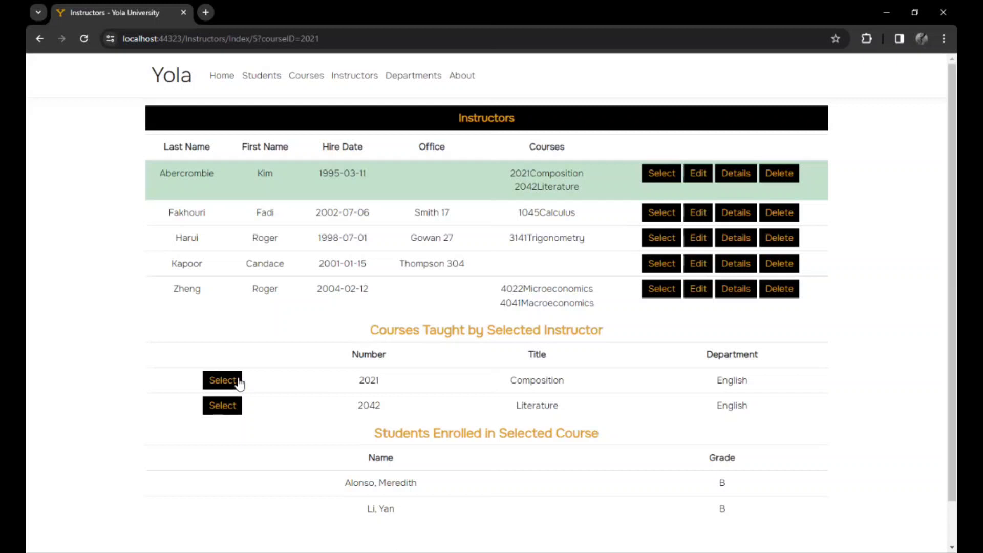
pyautogui.click(223, 405)
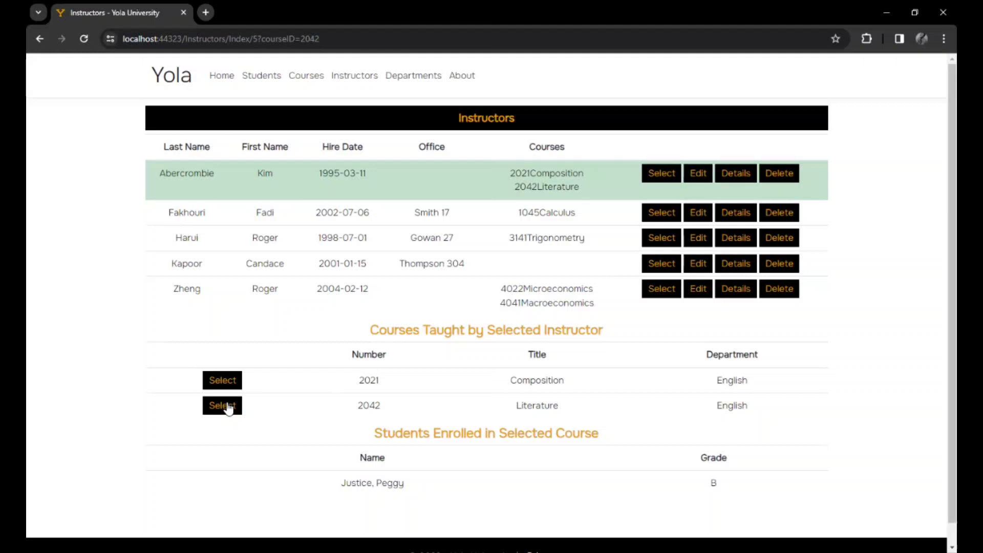
pyautogui.click(418, 74)
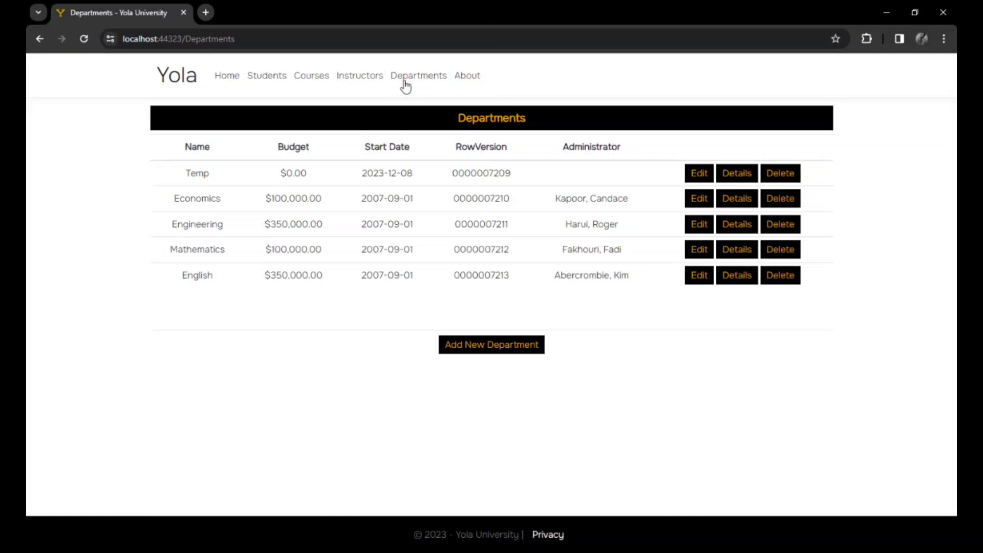
pyautogui.moveTo(443, 244)
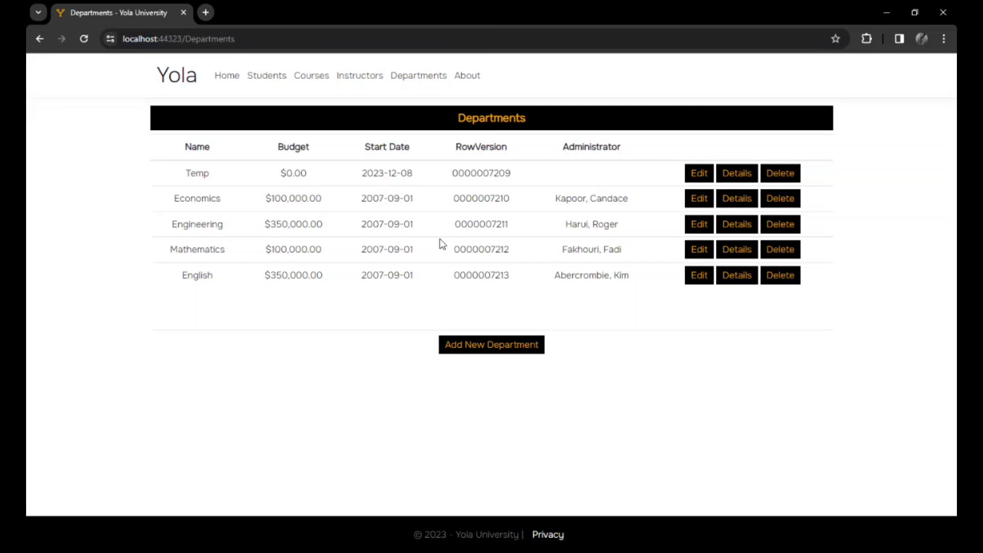
# Step: Create the Biiology department with a $1,200,000 budget starting 2023-12-20 under Fakhouri
pyautogui.click(491, 344)
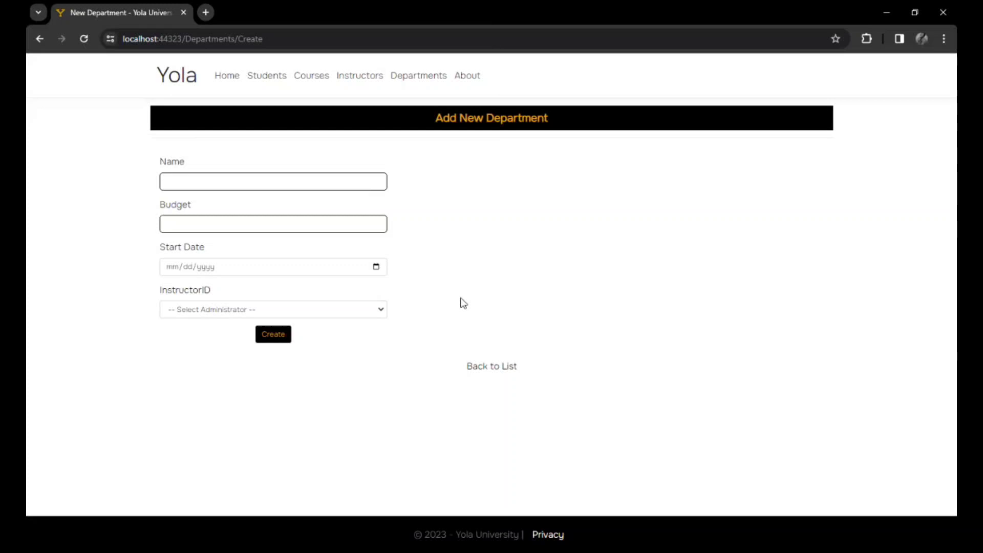
pyautogui.write('Biology')
pyautogui.write('120')
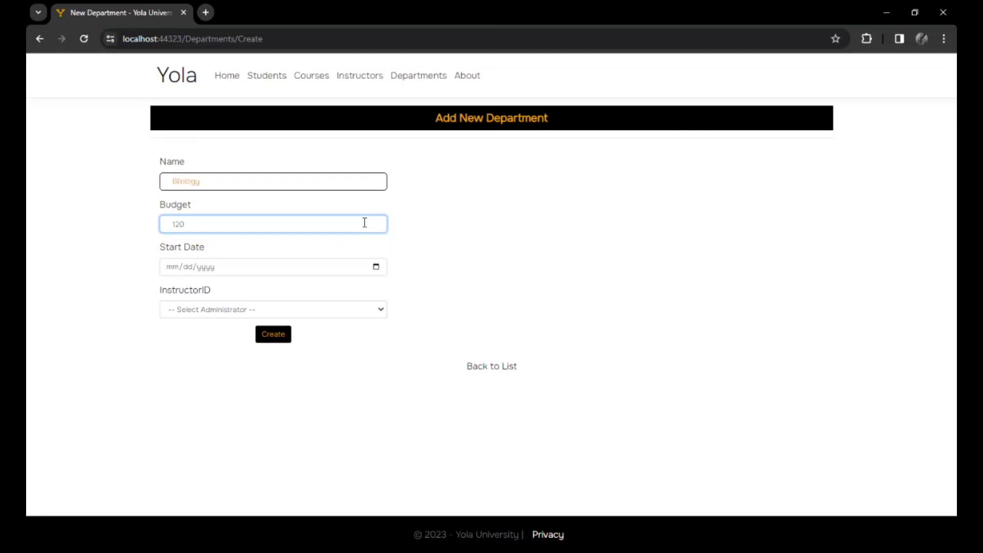
pyautogui.click(273, 267)
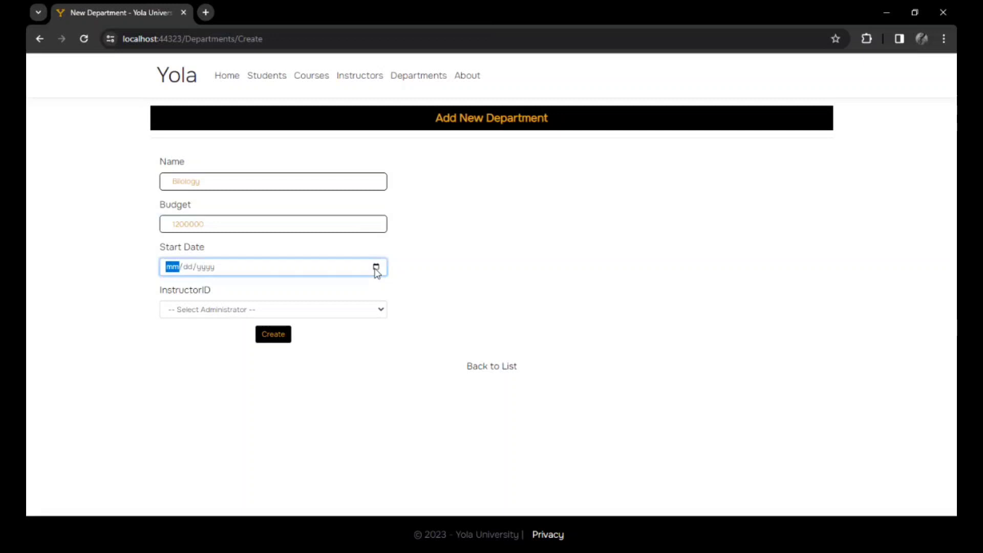
pyautogui.click(272, 310)
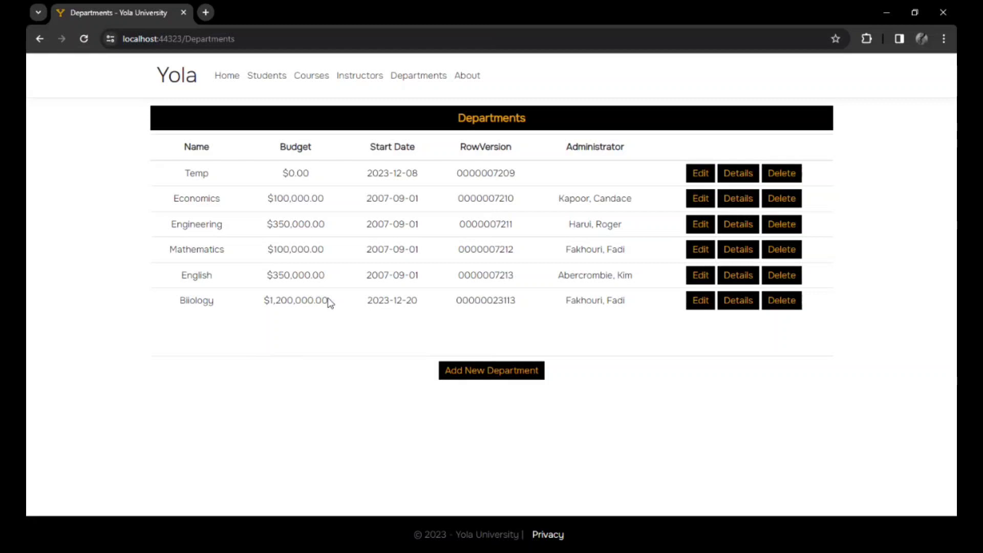
# Step: Delete the new Biiology department and confirm the deletion
pyautogui.click(782, 300)
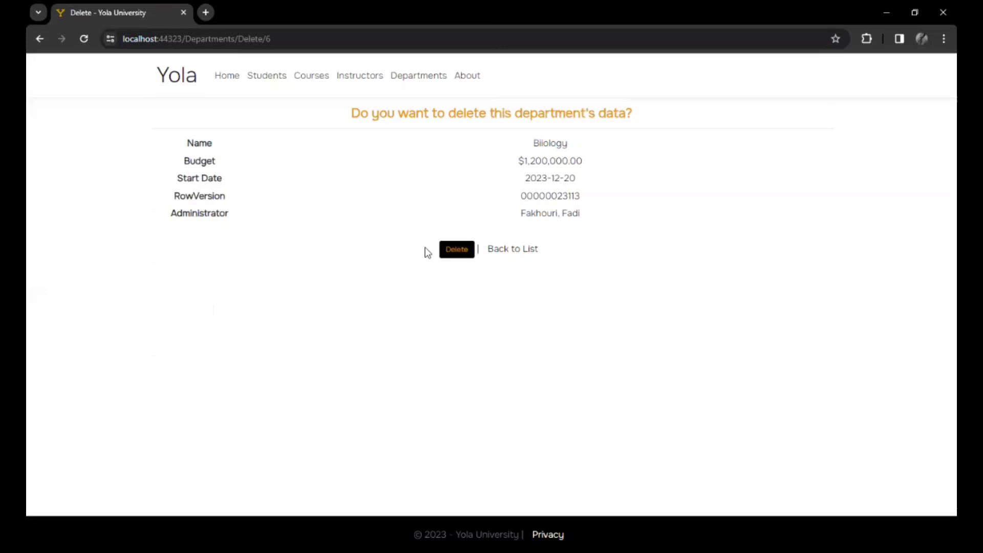
pyautogui.click(456, 249)
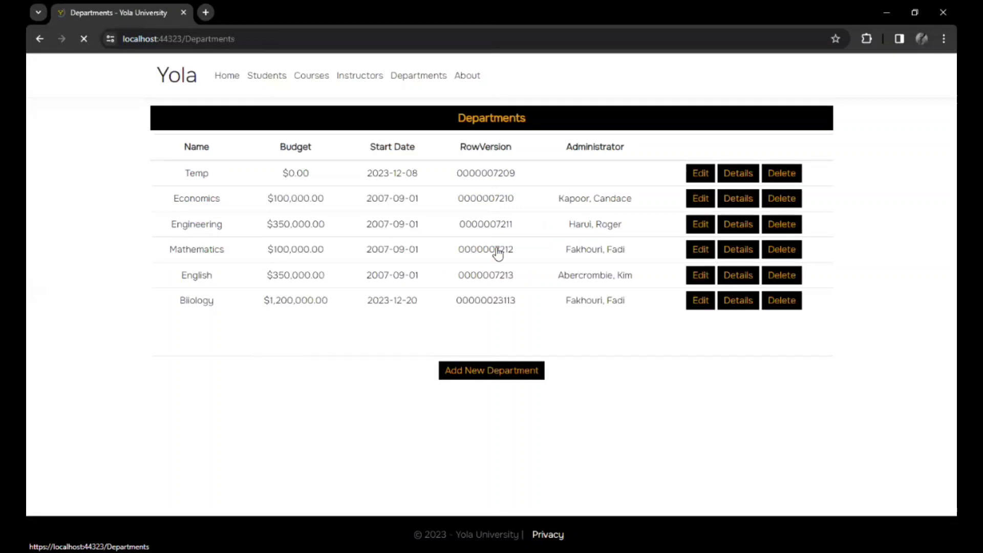